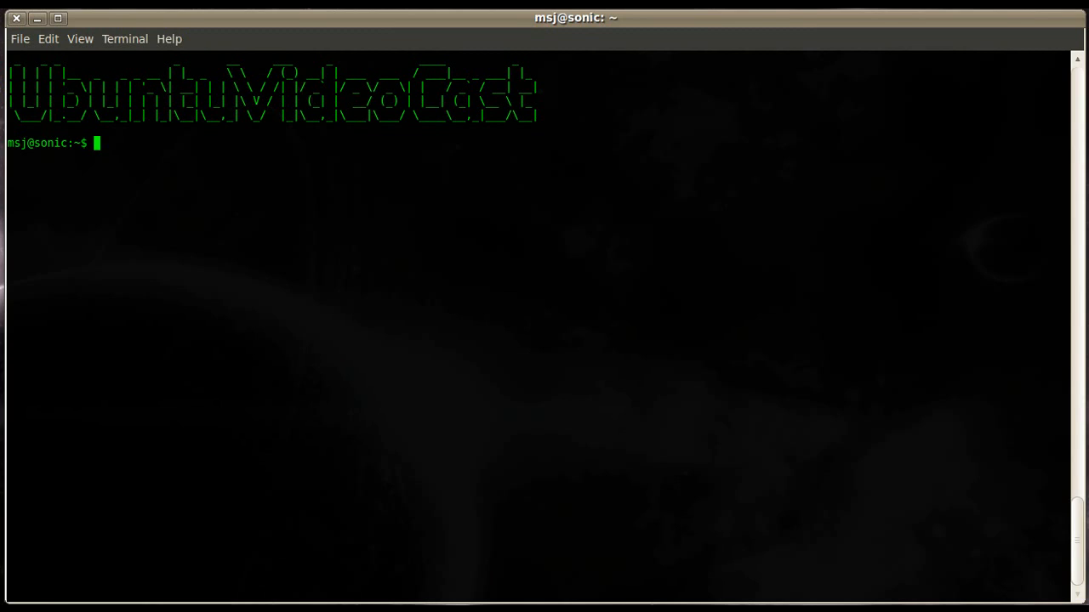
# - Start a root shell with sudo bash and create /srv/share with mode 777
pyautogui.write('sudo bash')
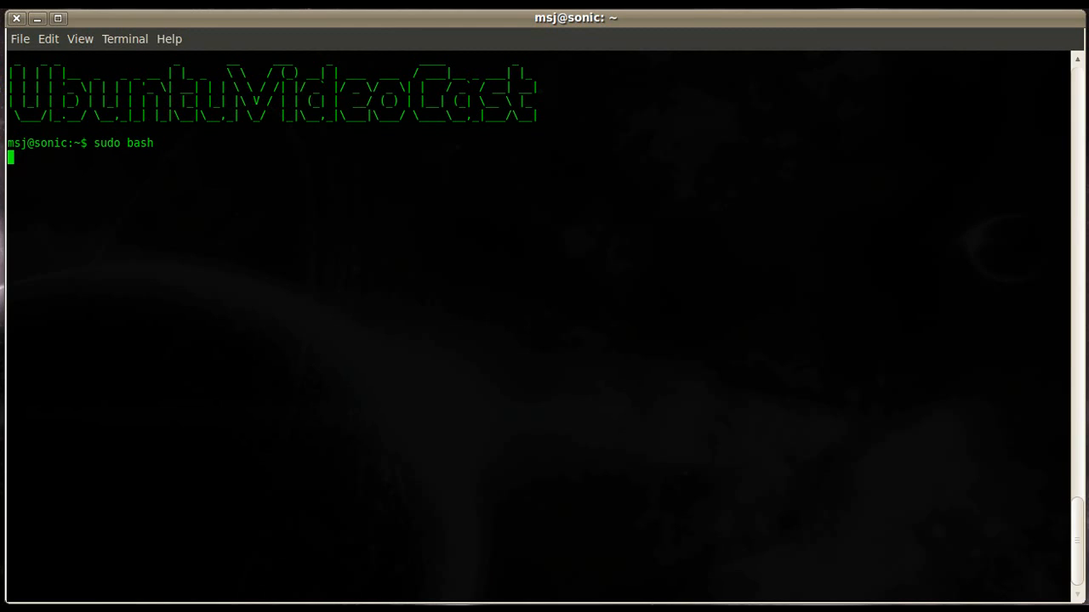
pyautogui.press('Return')
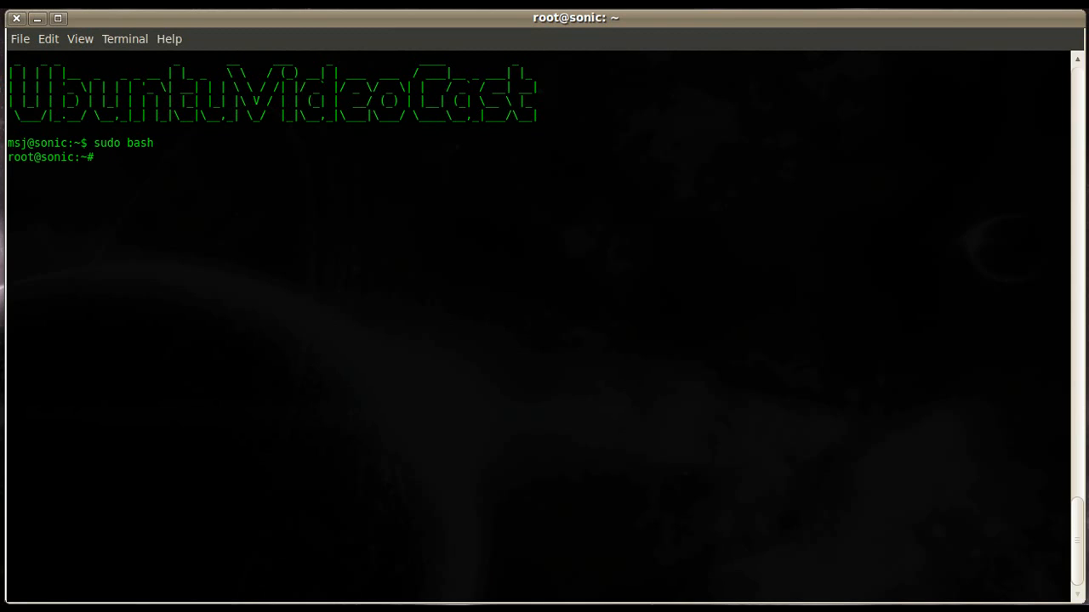
pyautogui.write('mkdir -m')
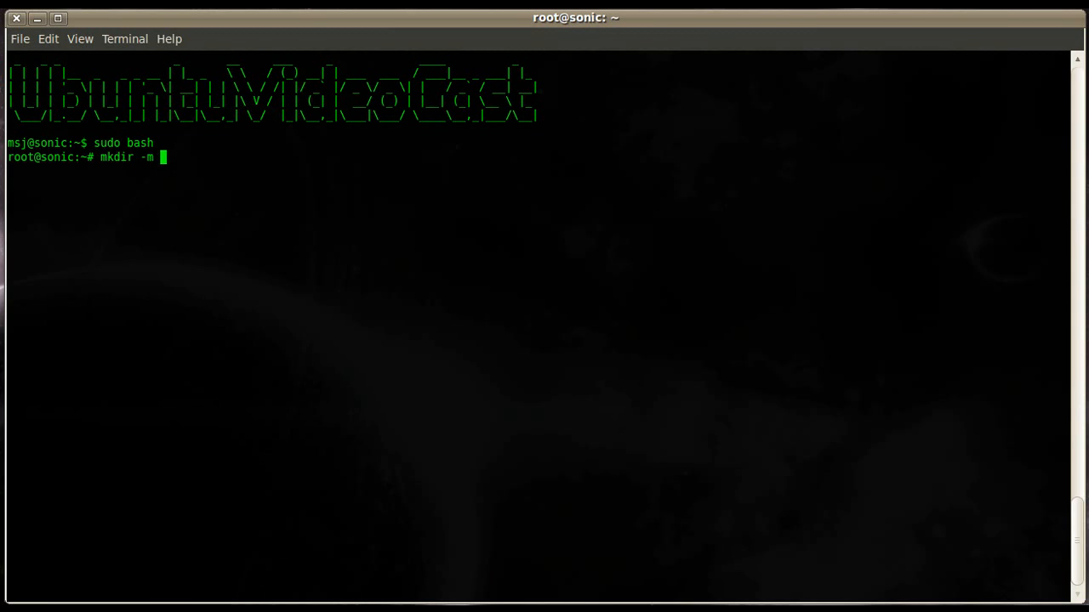
pyautogui.write('777')
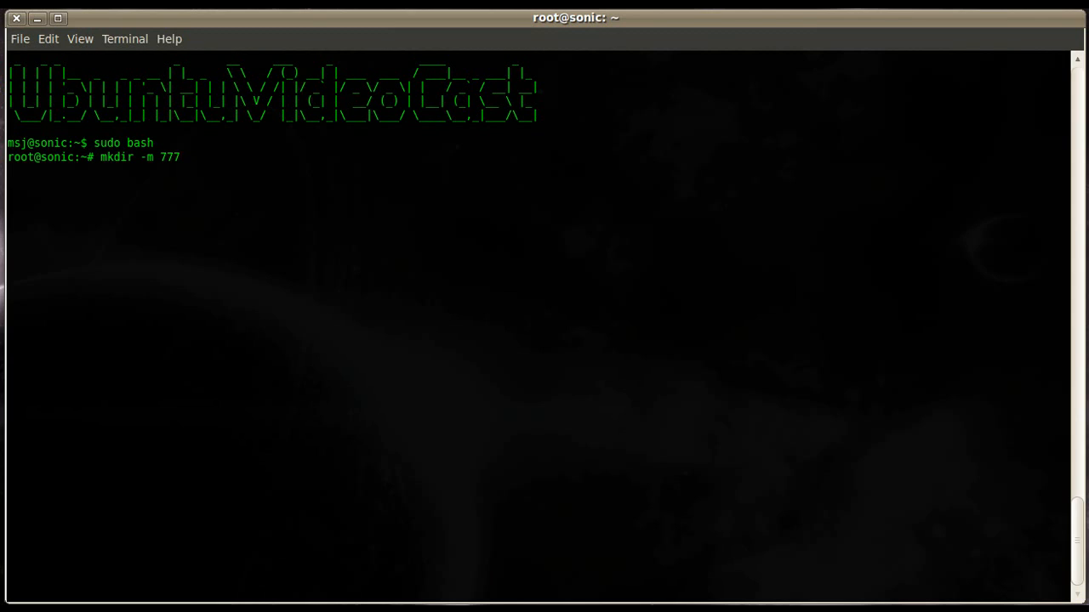
pyautogui.write('/')
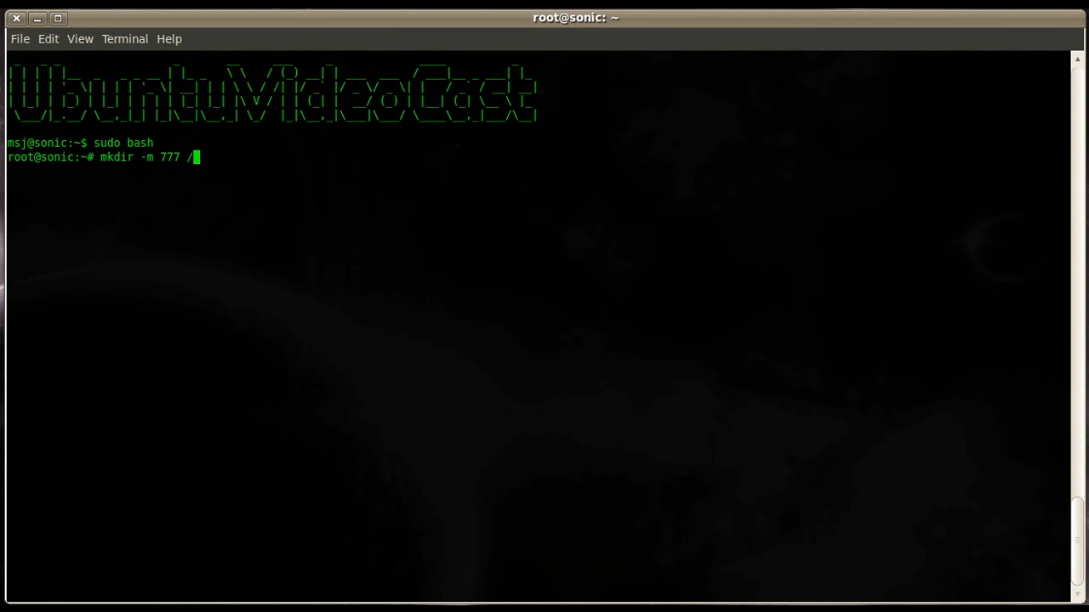
pyautogui.write('srv/')
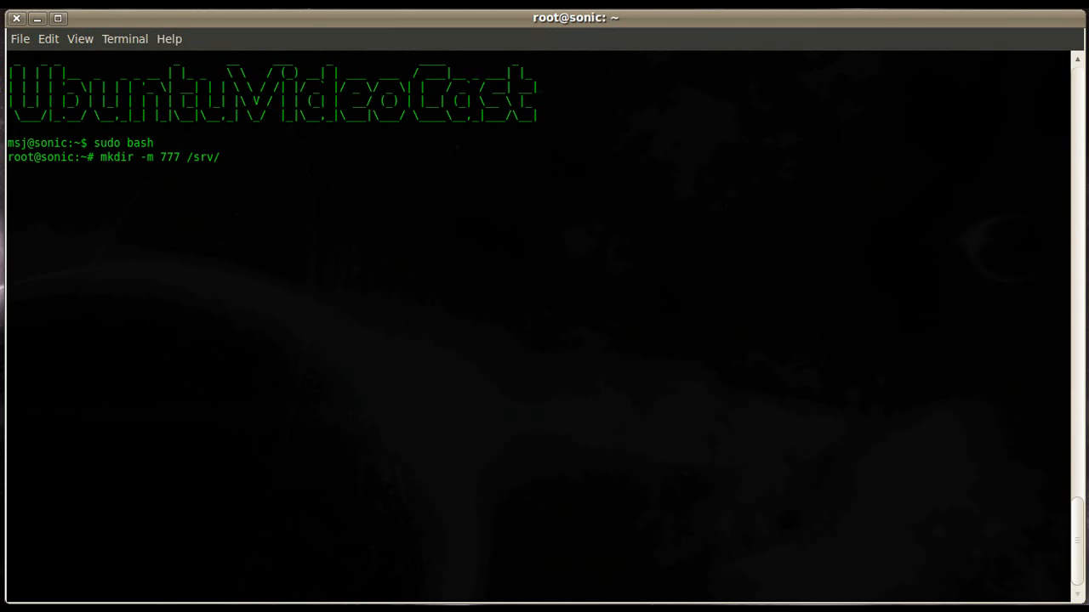
pyautogui.write('share')
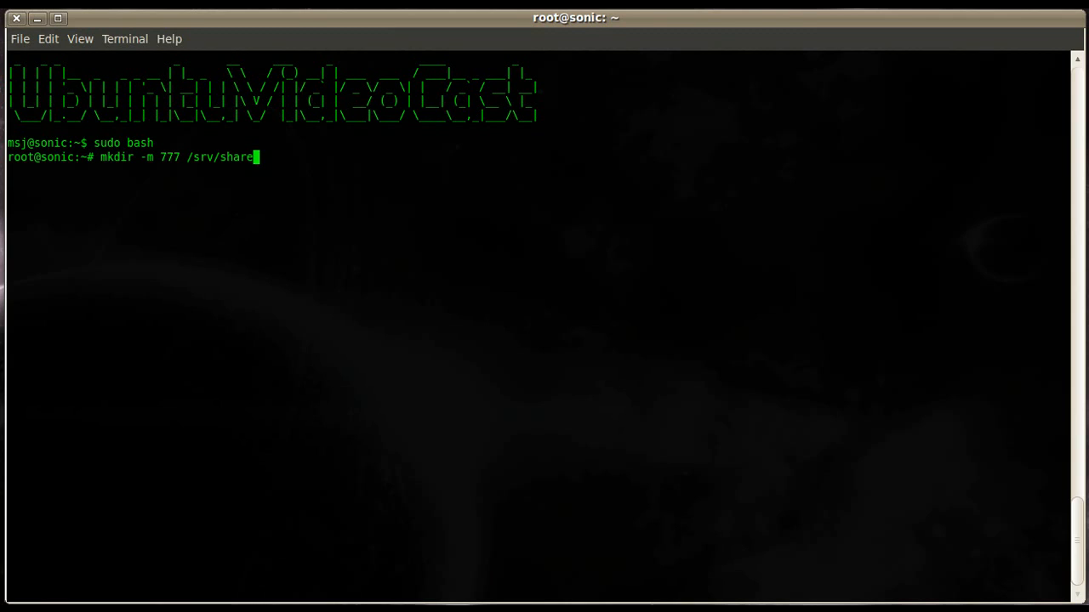
pyautogui.press('Return')
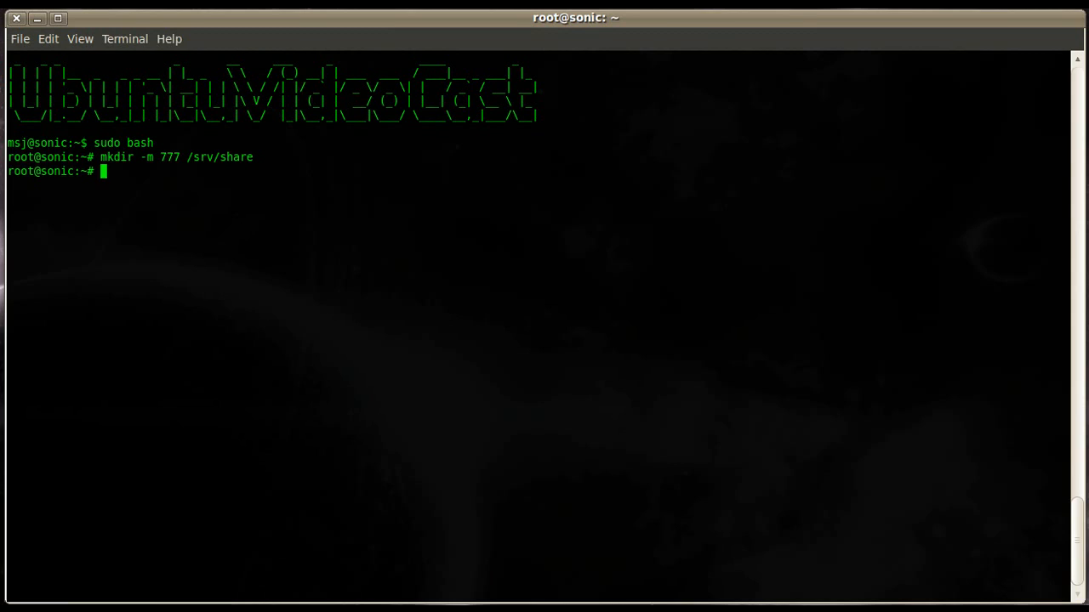
# - List /srv/ with ls -al to confirm share is world-writable
pyautogui.write('ls -al')
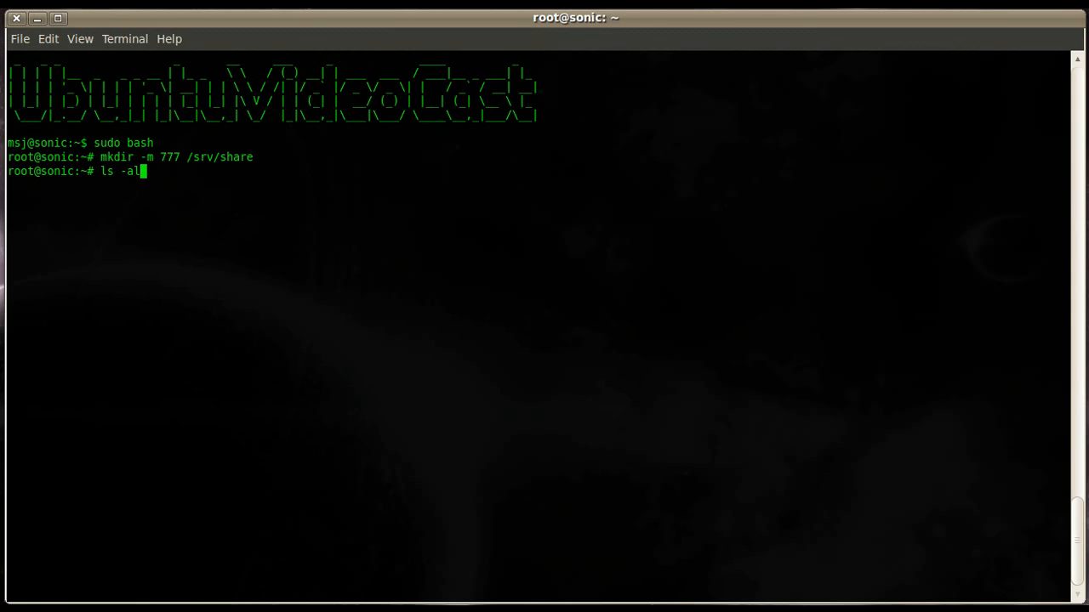
pyautogui.write('/srv/')
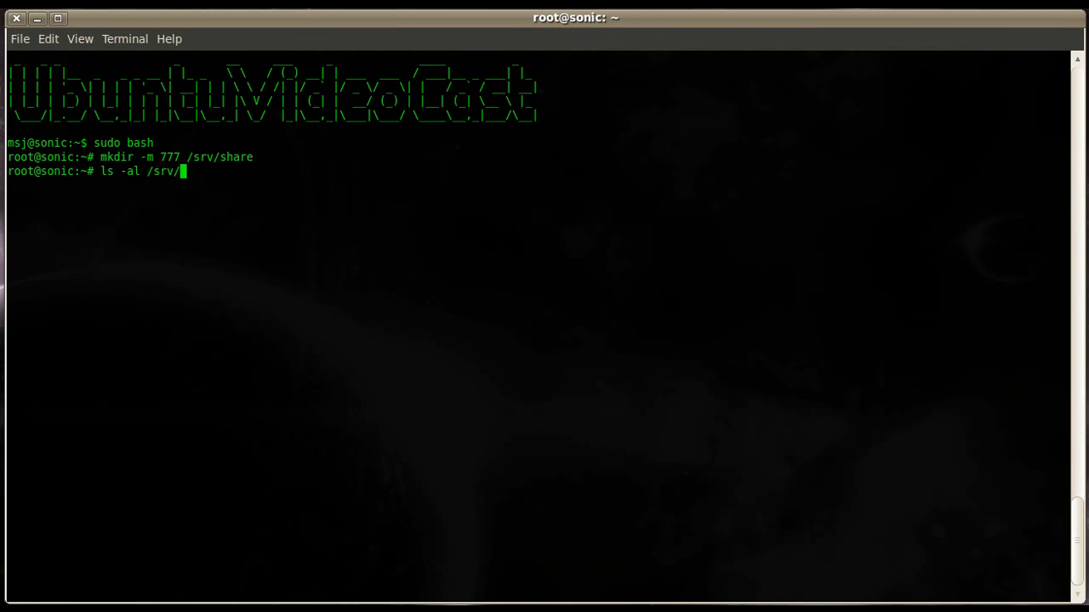
pyautogui.press('Return')
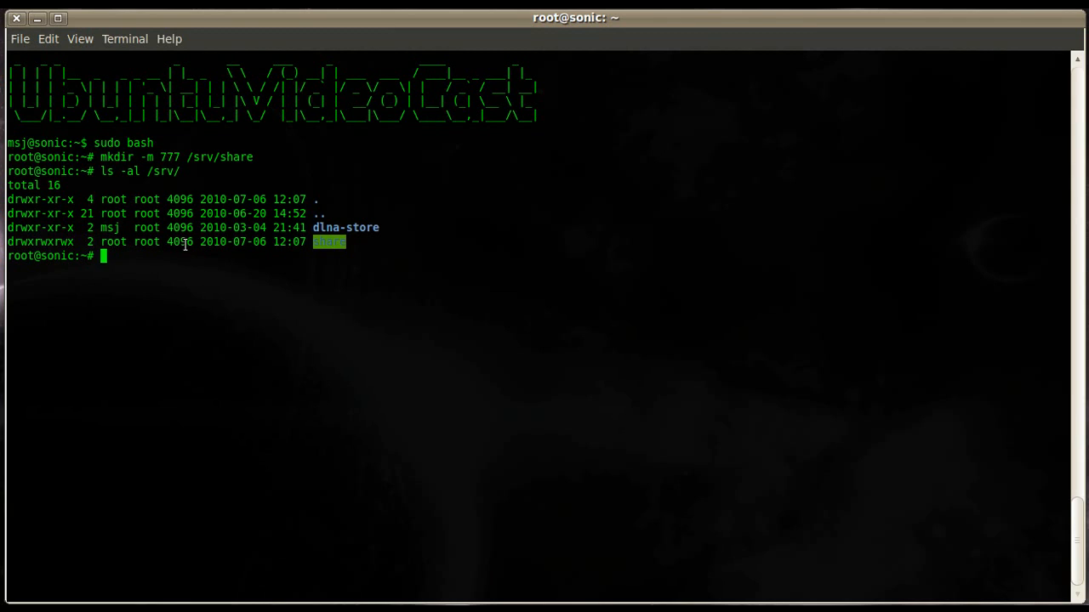
pyautogui.moveTo(8, 436)
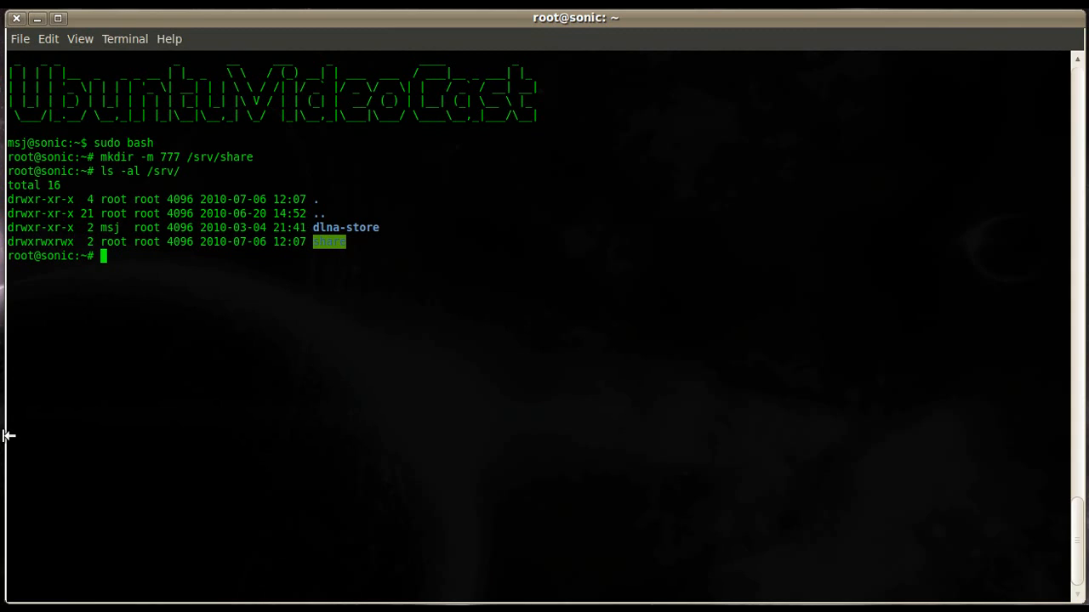
# - Enter the nano command for /etc/samba/smb.conf at the root prompt
pyautogui.write('nan')
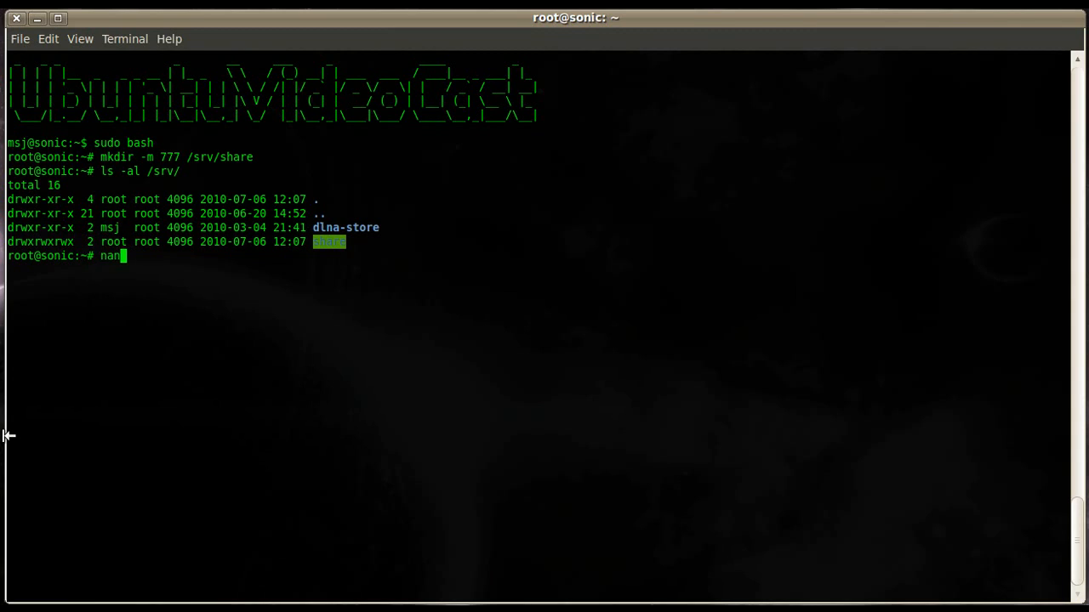
pyautogui.write('o')
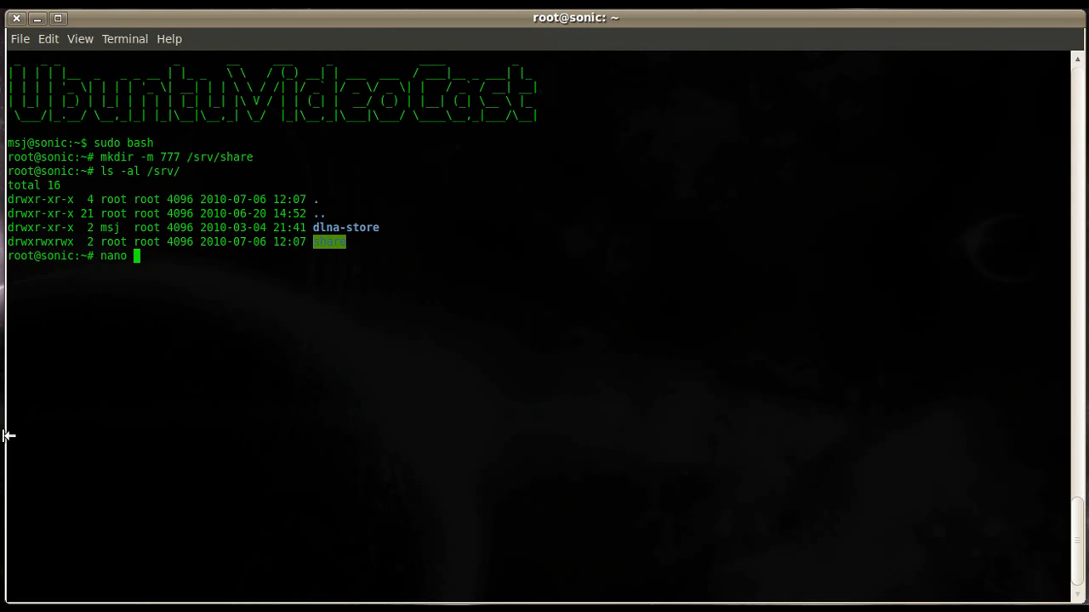
pyautogui.write('/etc/')
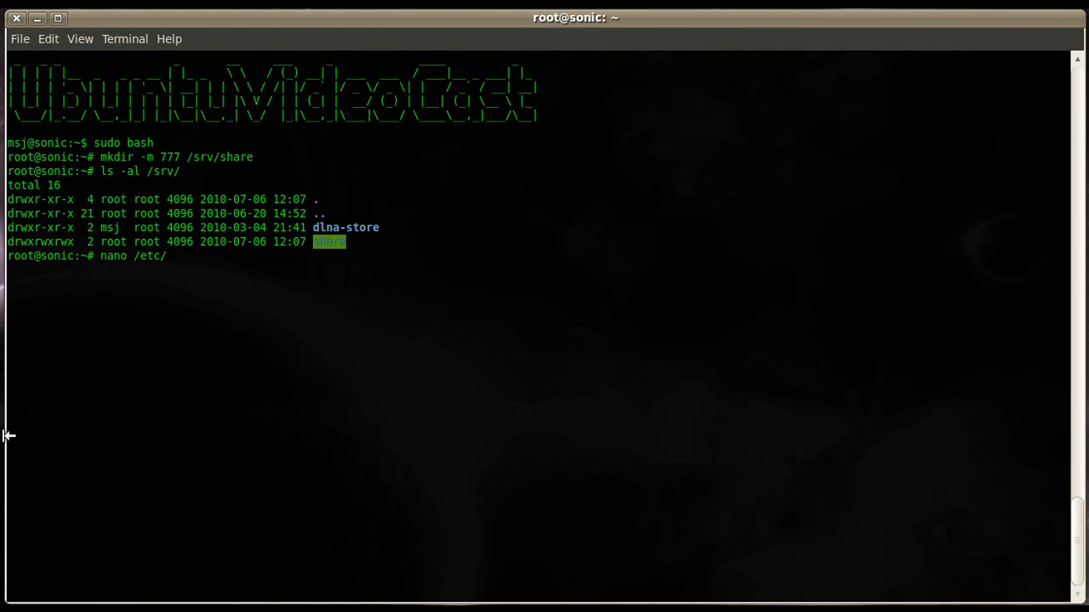
pyautogui.write('samba/')
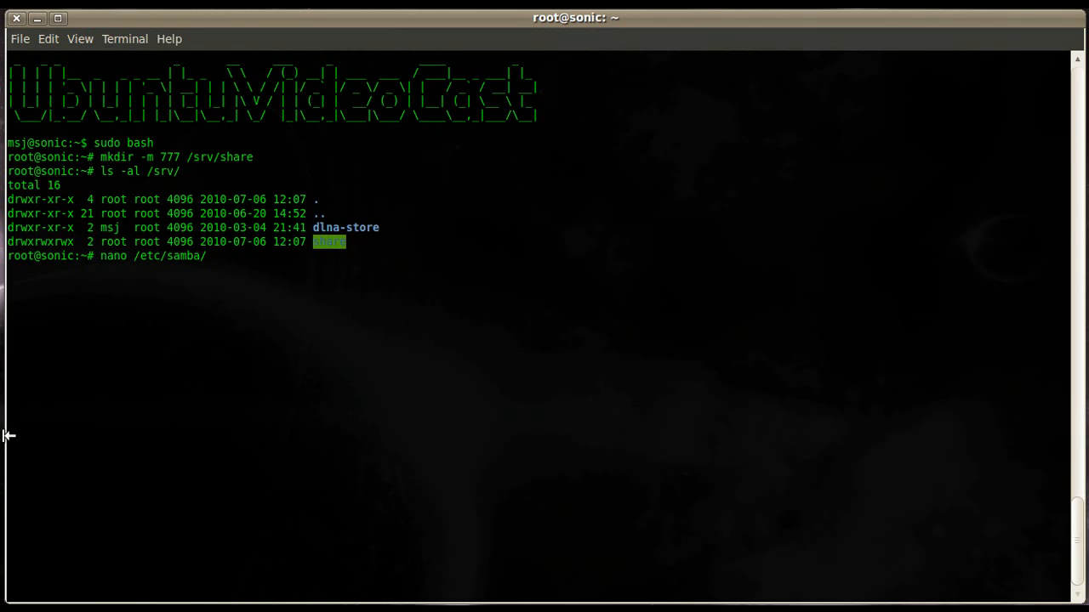
pyautogui.write('smb.conf')
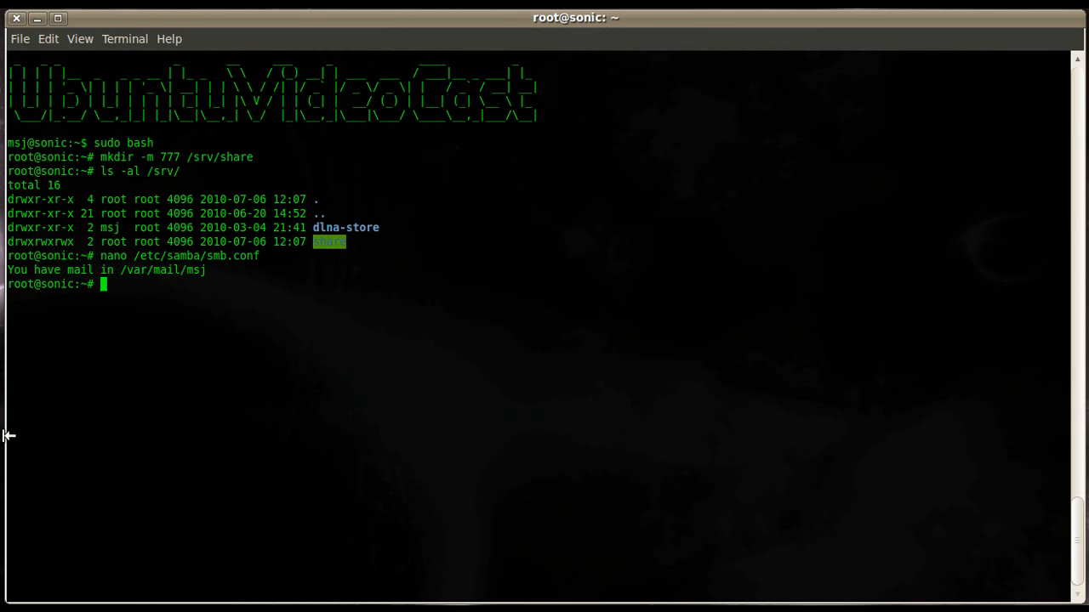
# - Reload Samba with /etc/init.d/samba reload so it reports smb.conf reloaded OK
pyautogui.write('/w')
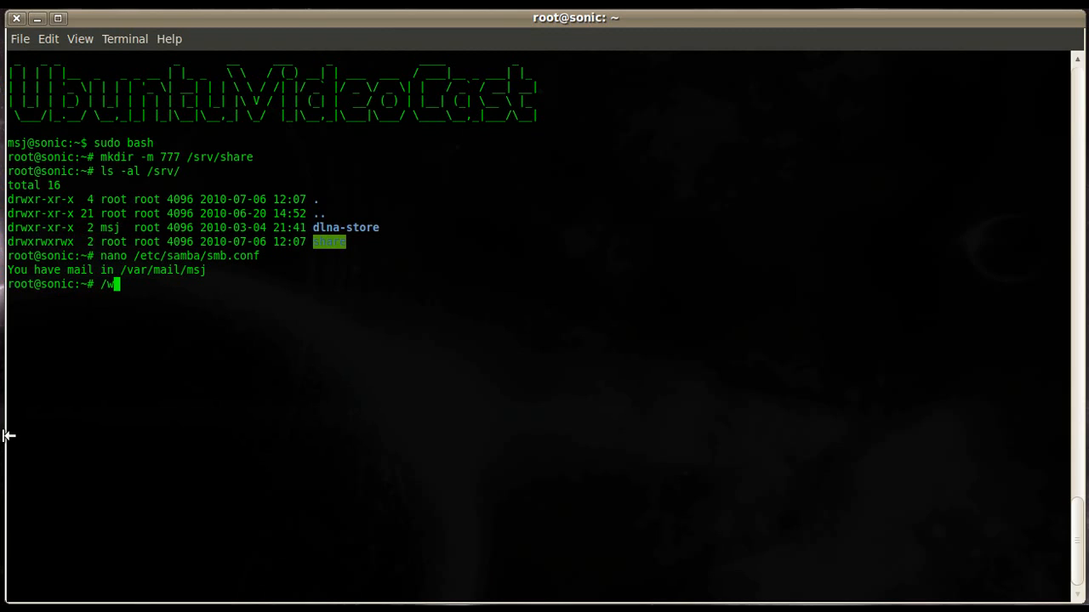
pyautogui.write('etc/')
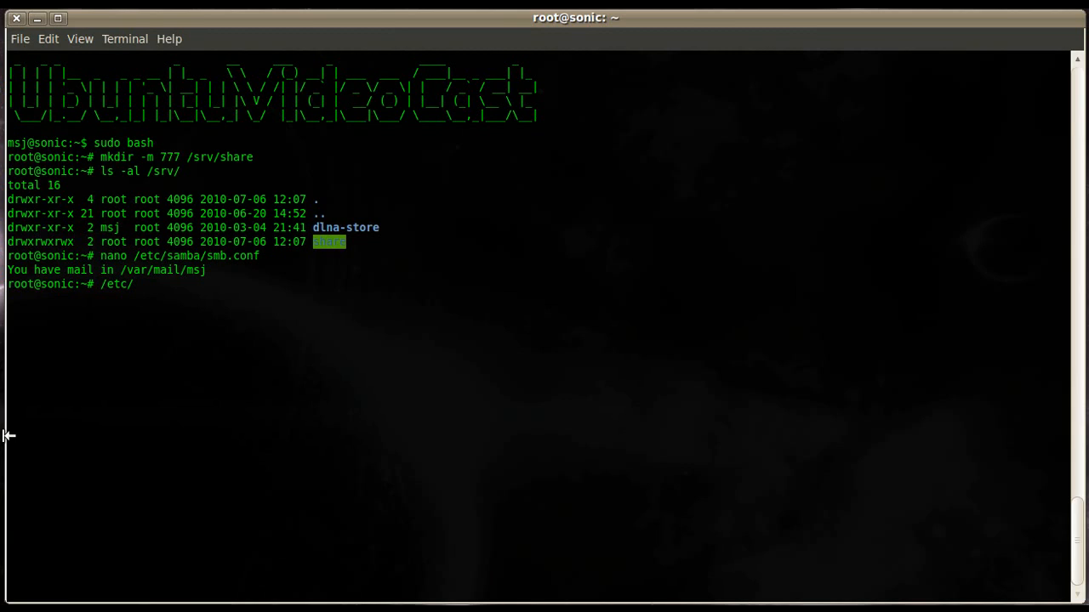
pyautogui.write('init')
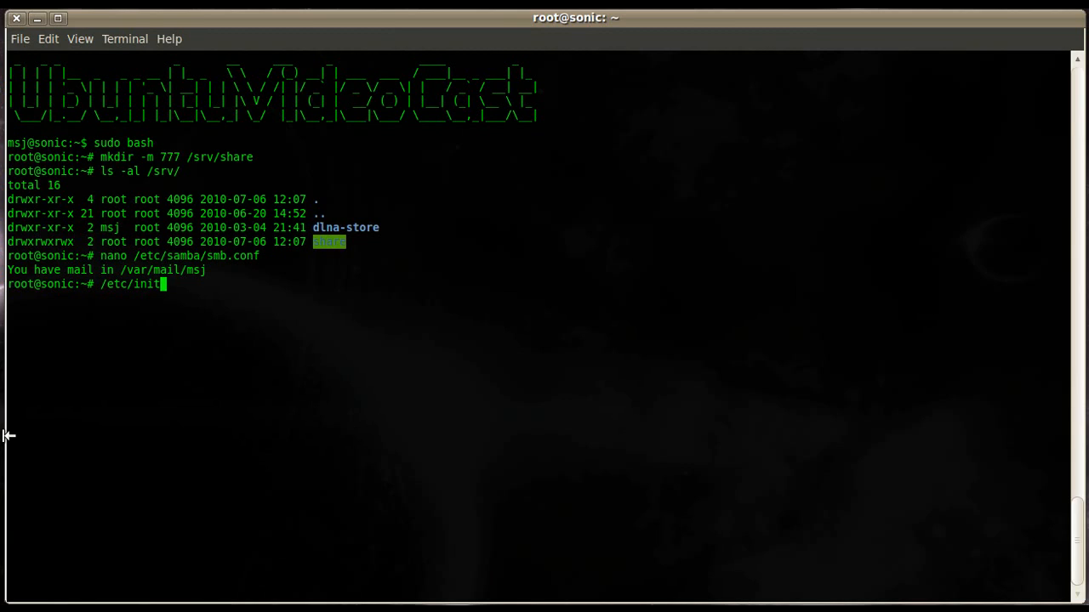
pyautogui.write('.d/sa')
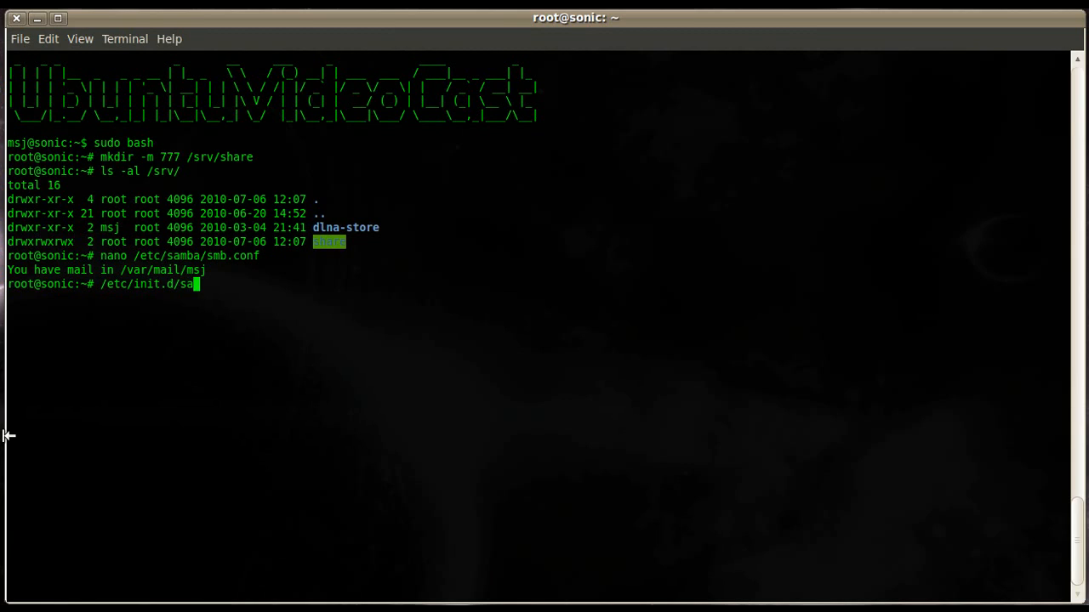
pyautogui.write('mba')
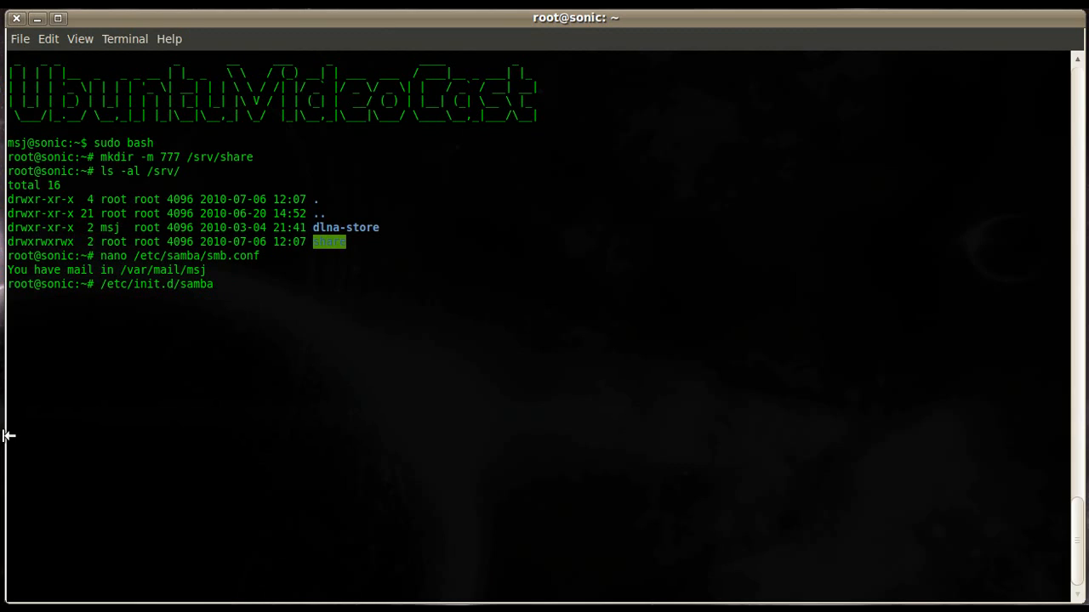
pyautogui.write('reload')
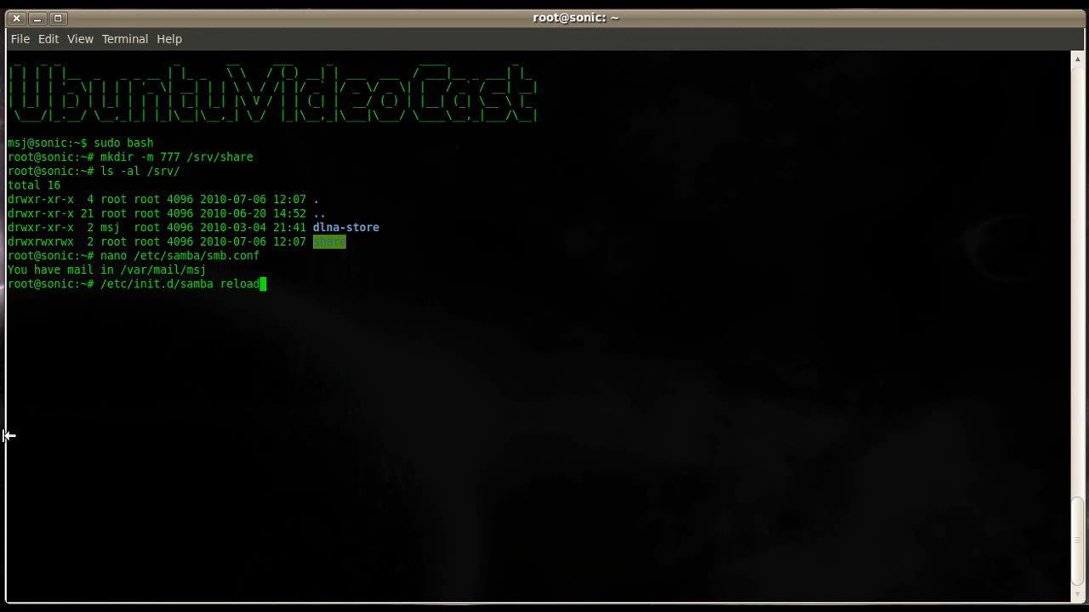
pyautogui.press('Return')
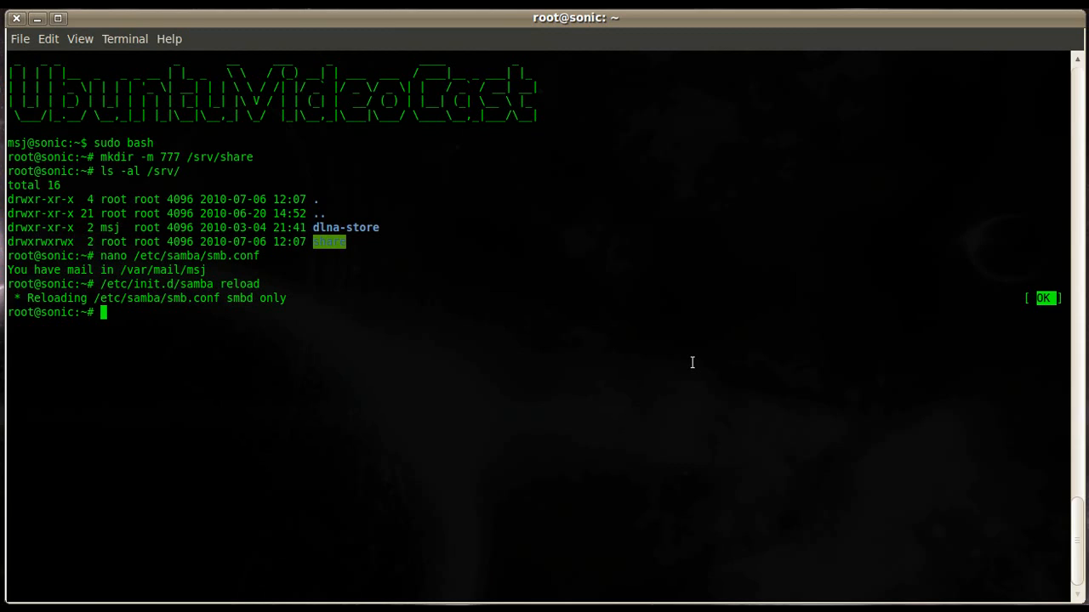
# - Check /etc/samba/smb.conf with testparm, confirming the services file loads OK
pyautogui.write('testparm')
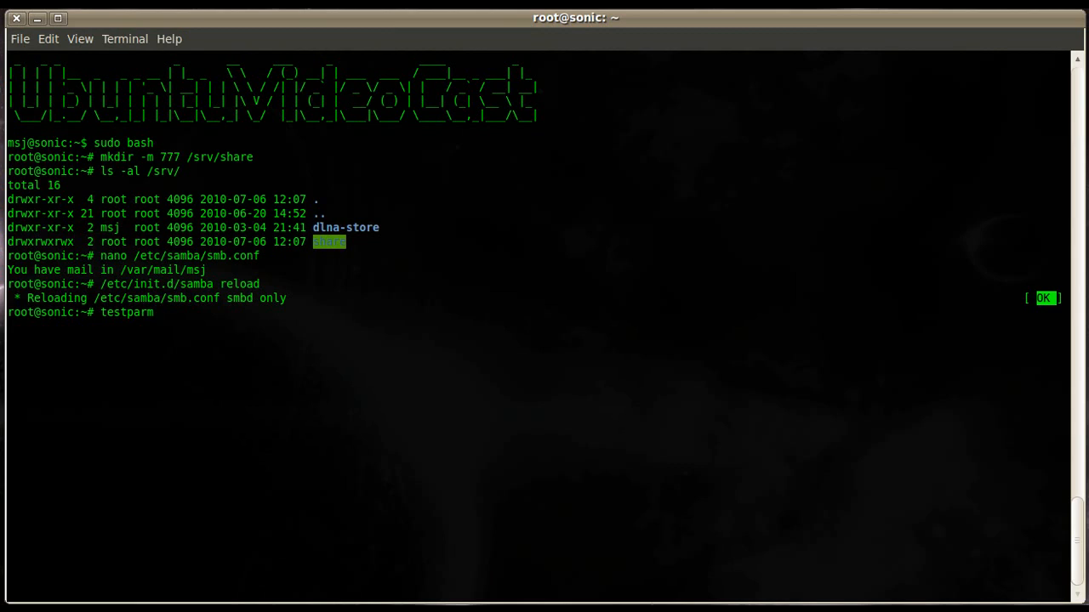
pyautogui.write('/etc/')
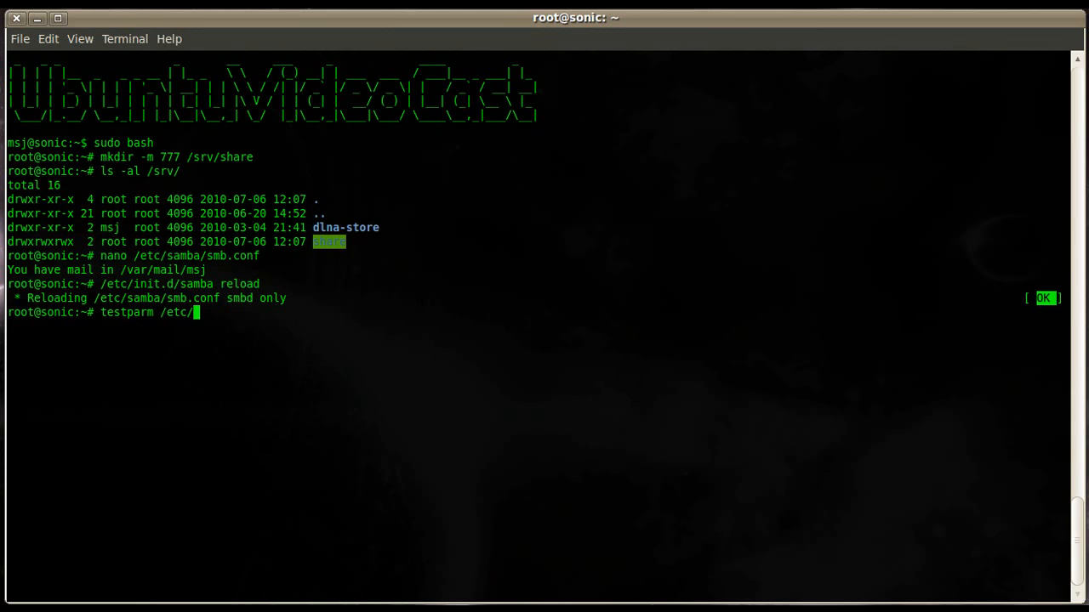
pyautogui.write('samba/')
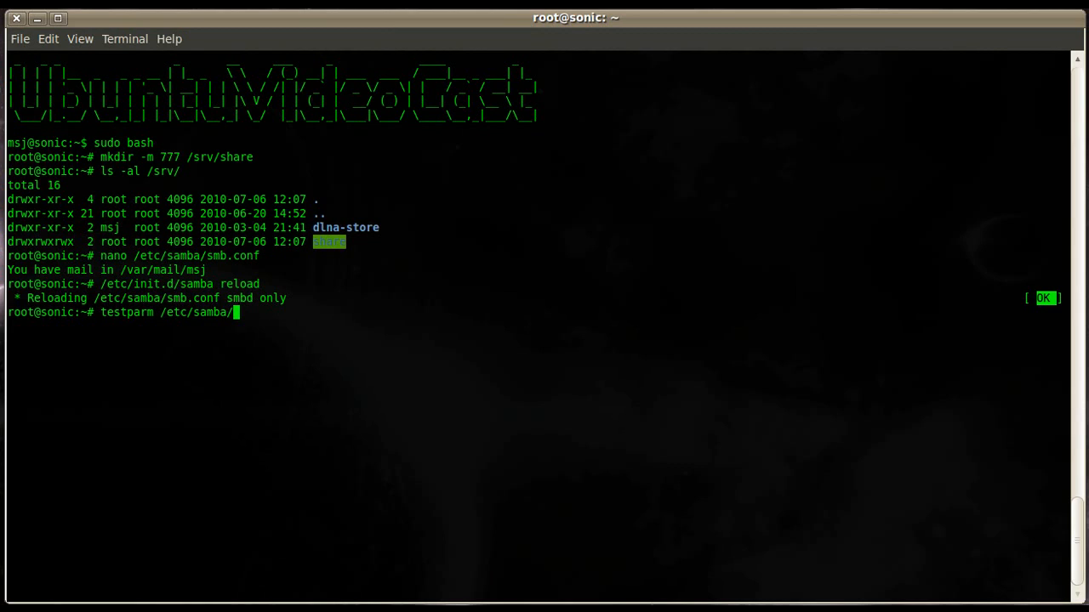
pyautogui.write('smb.conf')
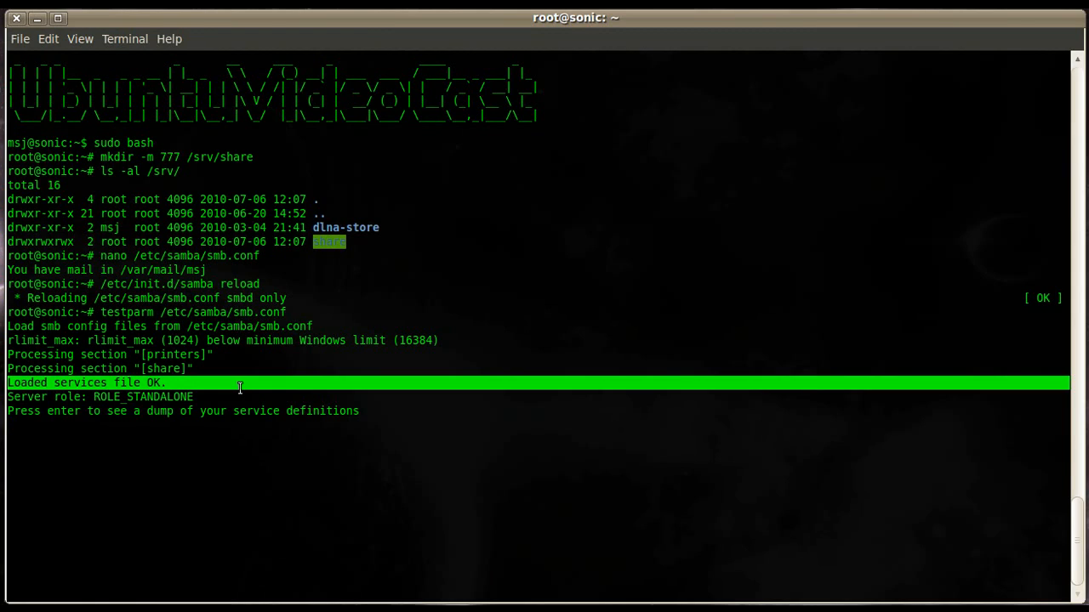
pyautogui.press('enter')
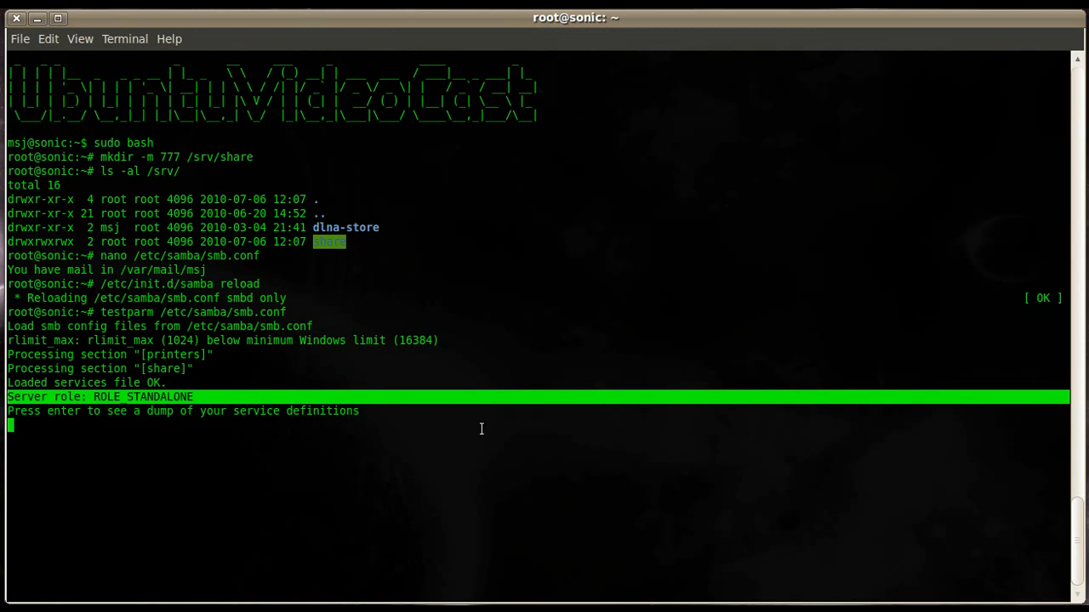
# - Show the testparm service dump with the /srv/share writable, guest-ok share
pyautogui.press('Return')
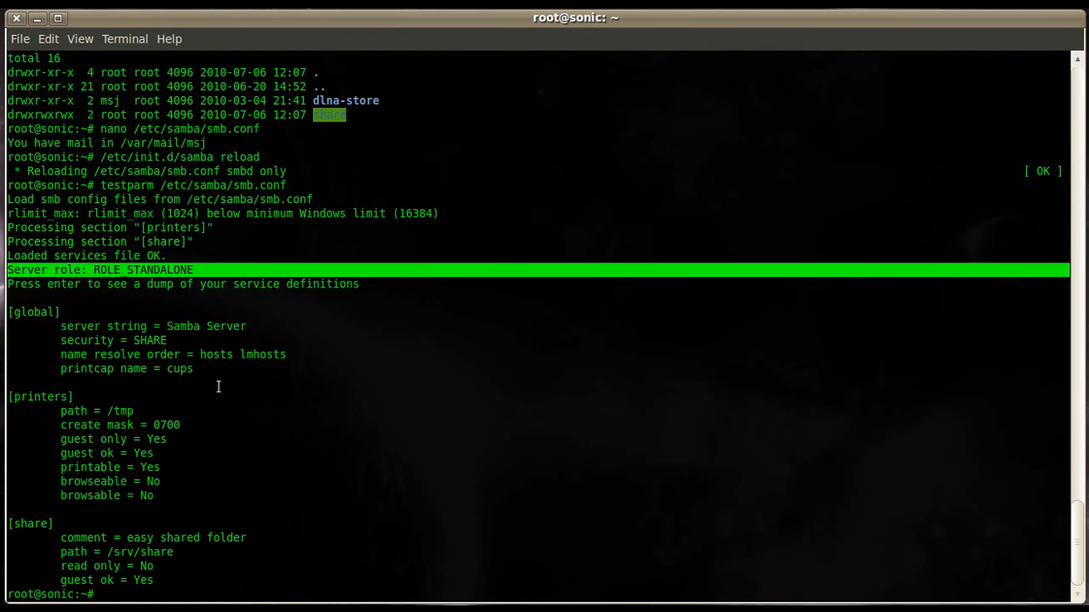
# - Enter smbclient -L sonic at the root prompt to list host sonic's shares
pyautogui.write('smbclient')
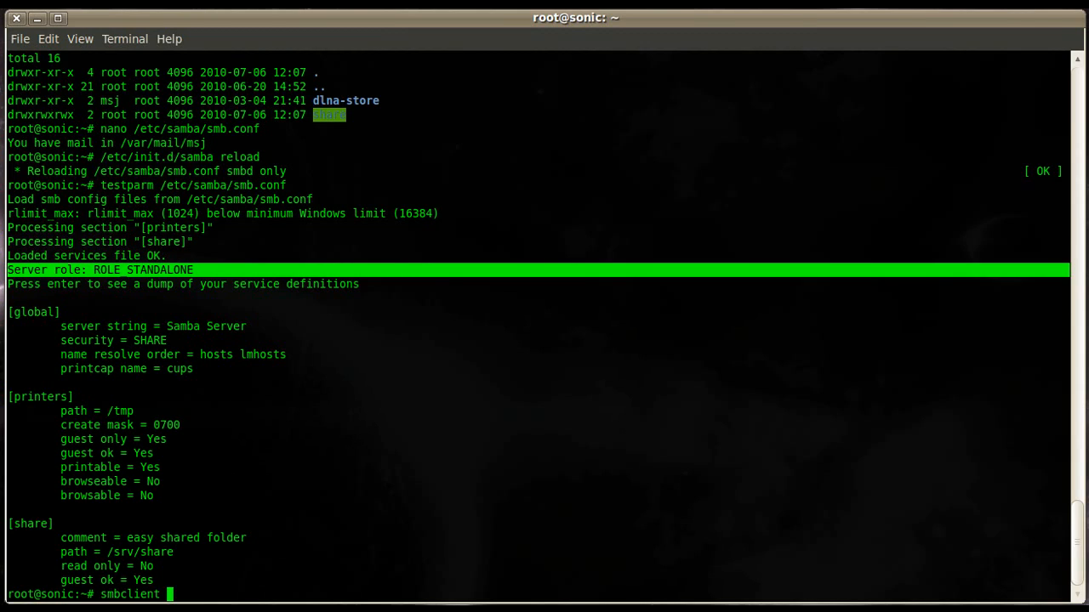
pyautogui.write('-L')
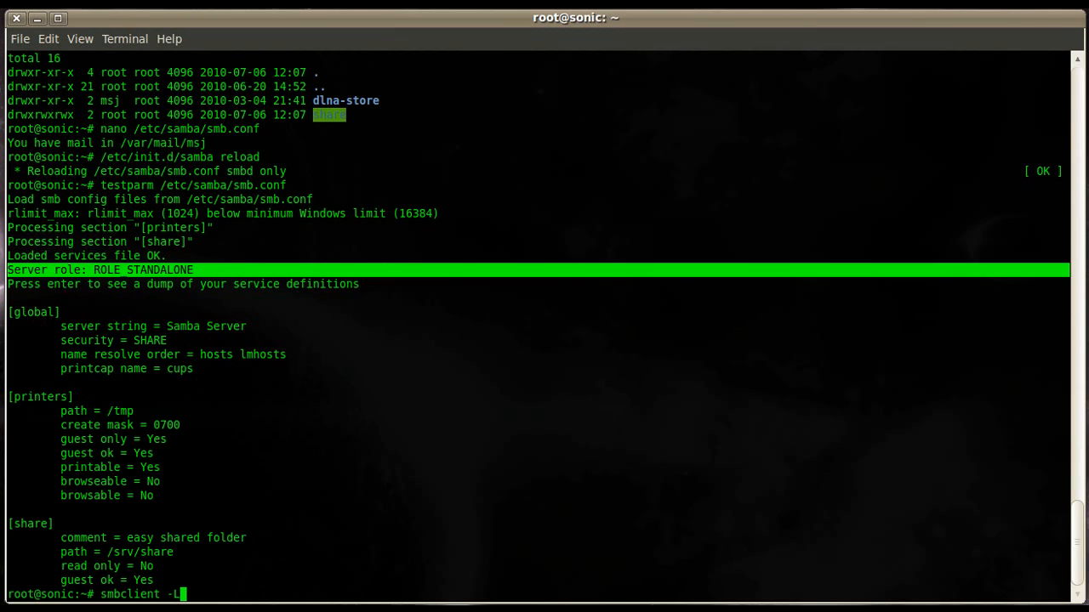
pyautogui.write('soni')
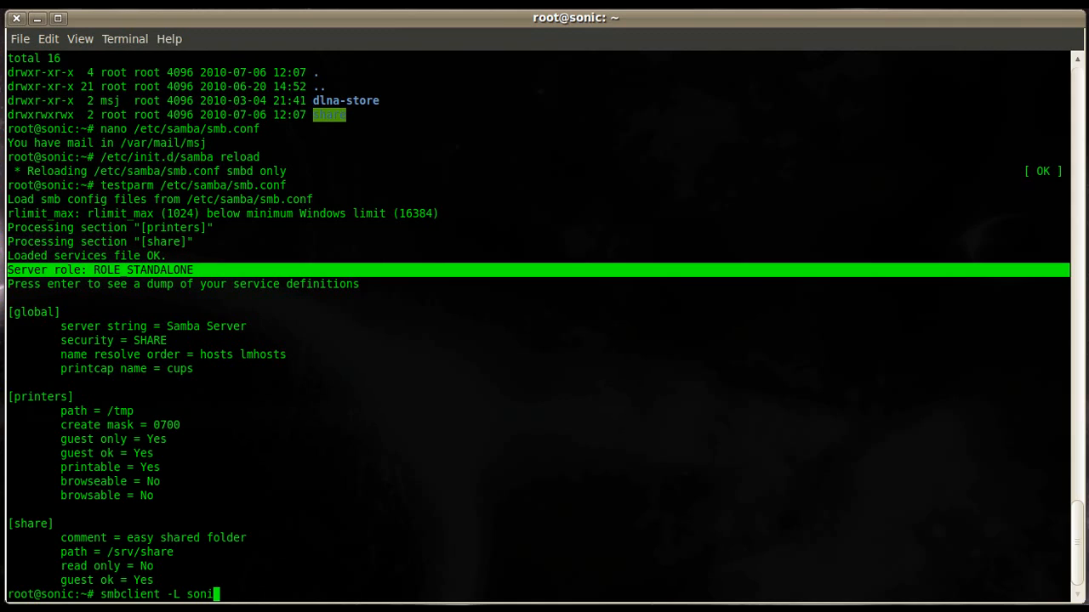
pyautogui.write('c')
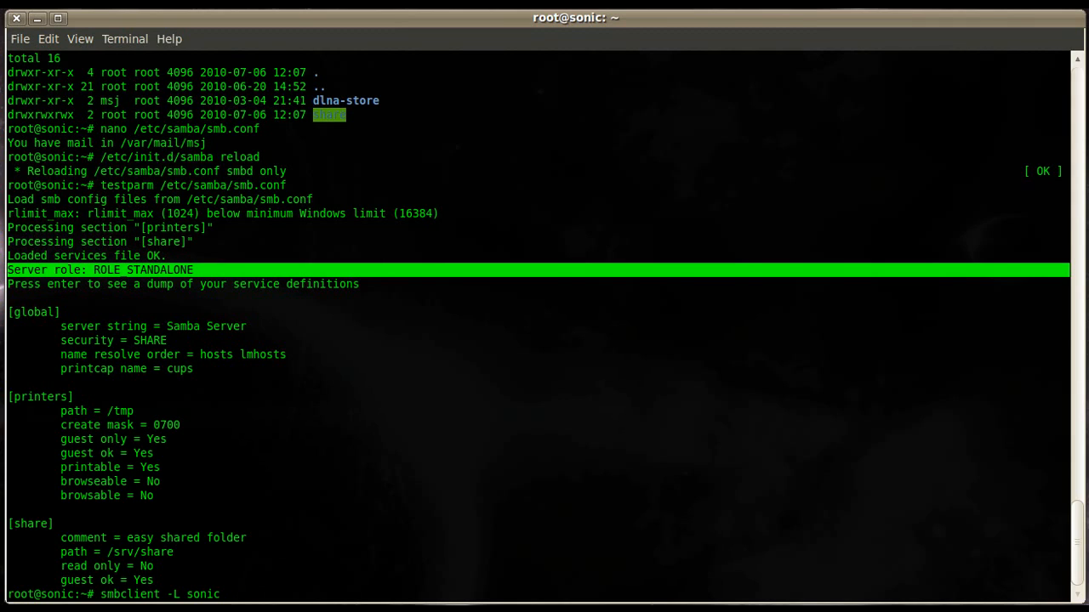